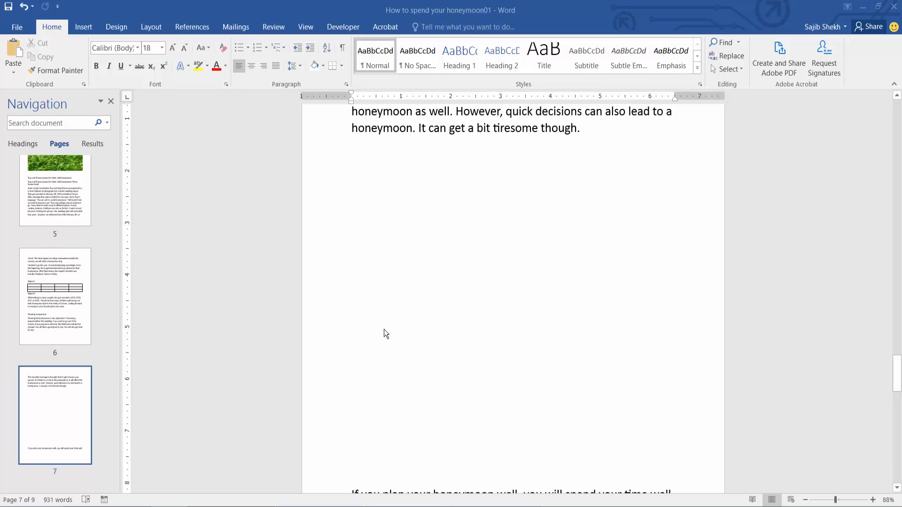
pyautogui.moveTo(278, 140)
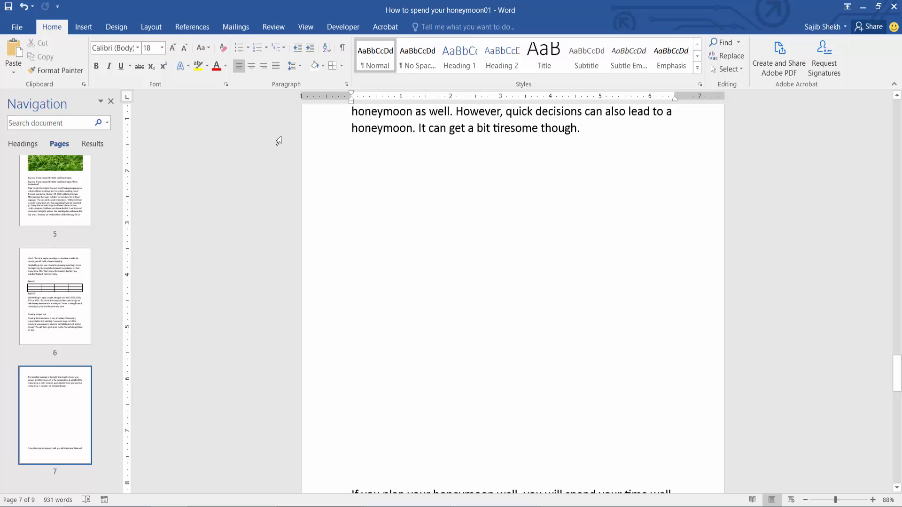
# Insert a 4x4 table below the paragraph on page 7 from the Insert table grid
pyautogui.click(82, 26)
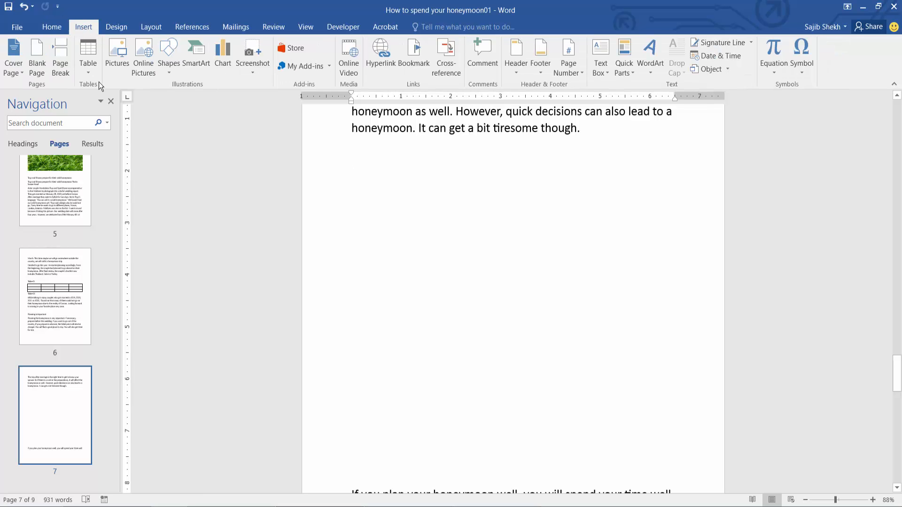
pyautogui.click(88, 57)
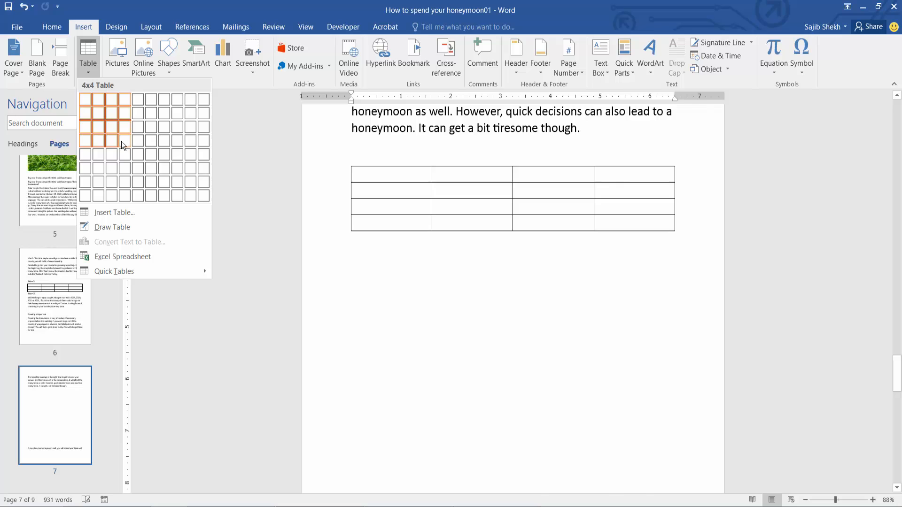
pyautogui.click(123, 140)
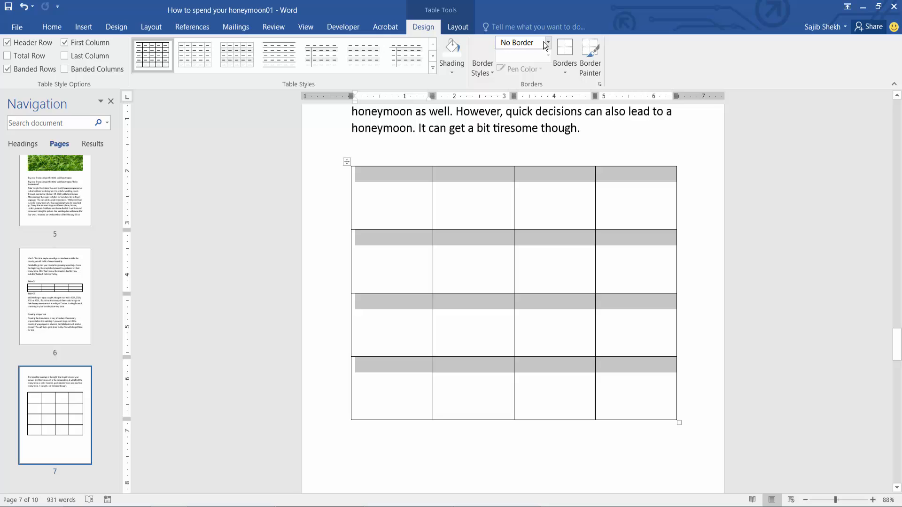
# Choose a thick border line style with 4½ pt weight and orange pen colour
pyautogui.click(546, 45)
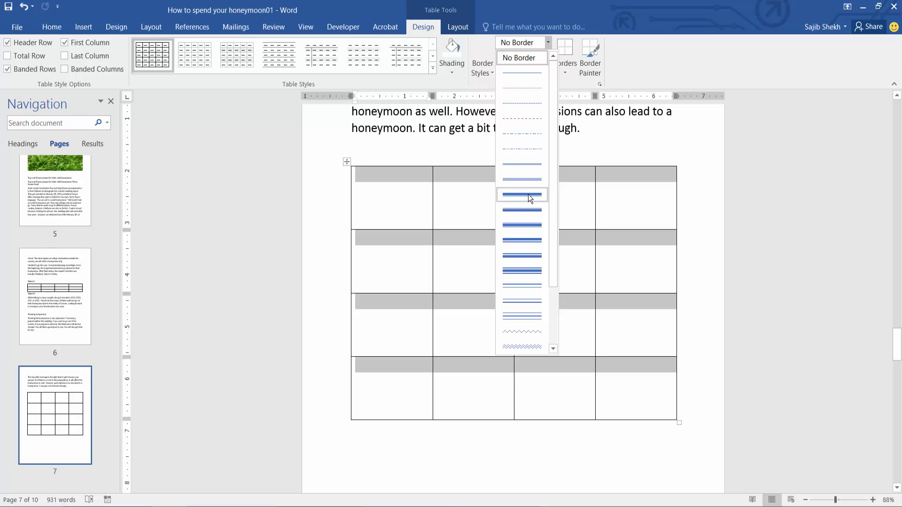
pyautogui.click(520, 194)
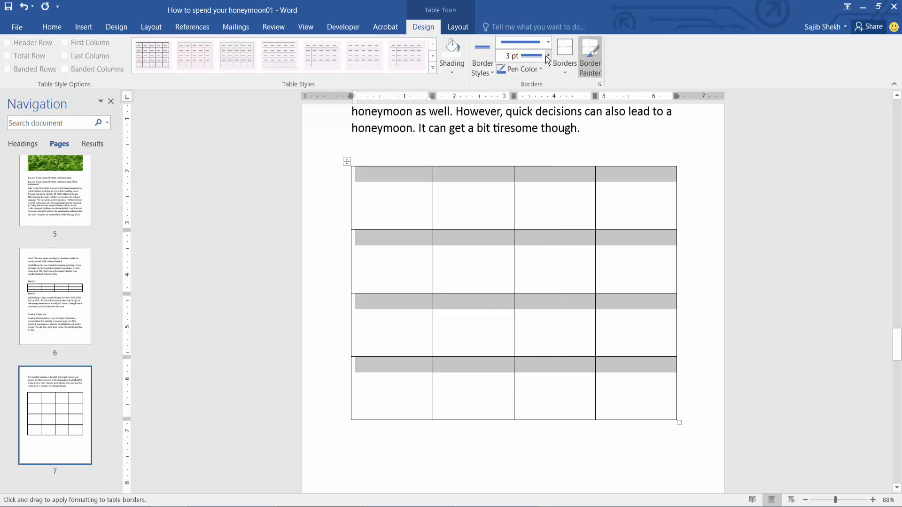
pyautogui.click(546, 56)
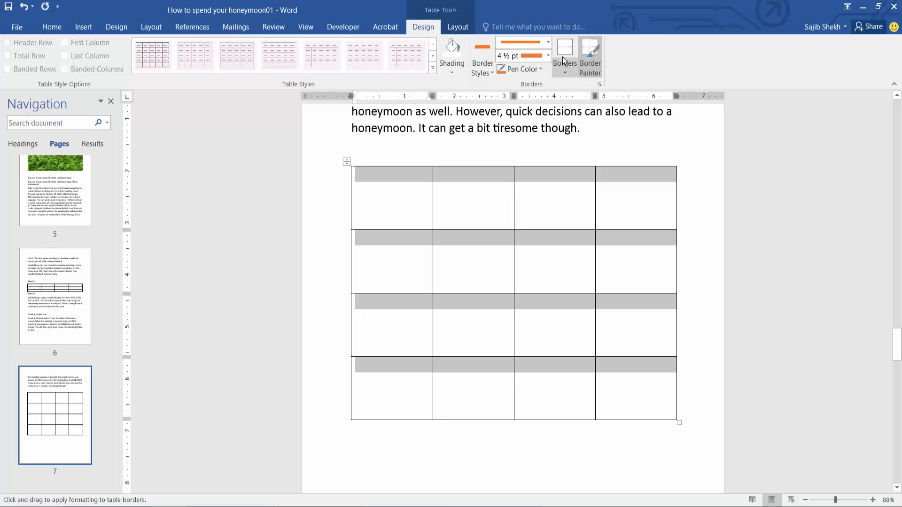
pyautogui.click(152, 56)
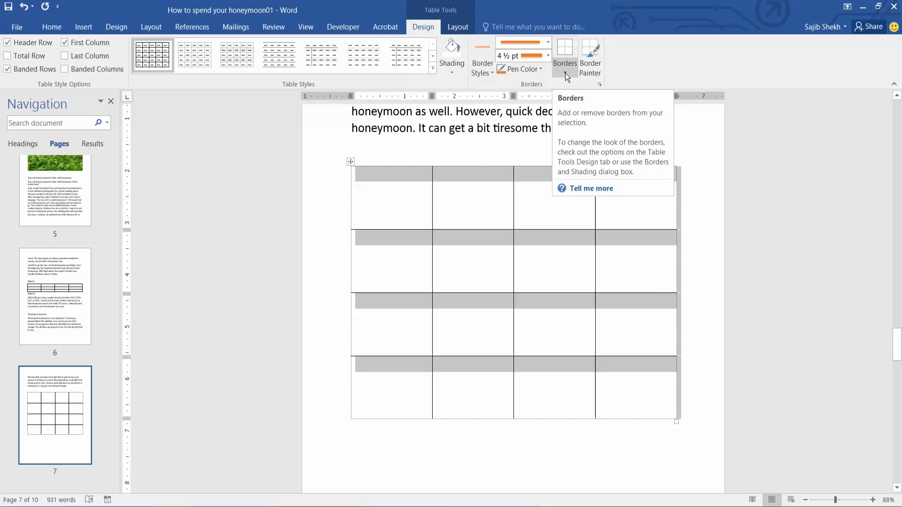
# Apply the thick orange style to the table's Inside Borders only, leaving outer edges bare
pyautogui.click(565, 56)
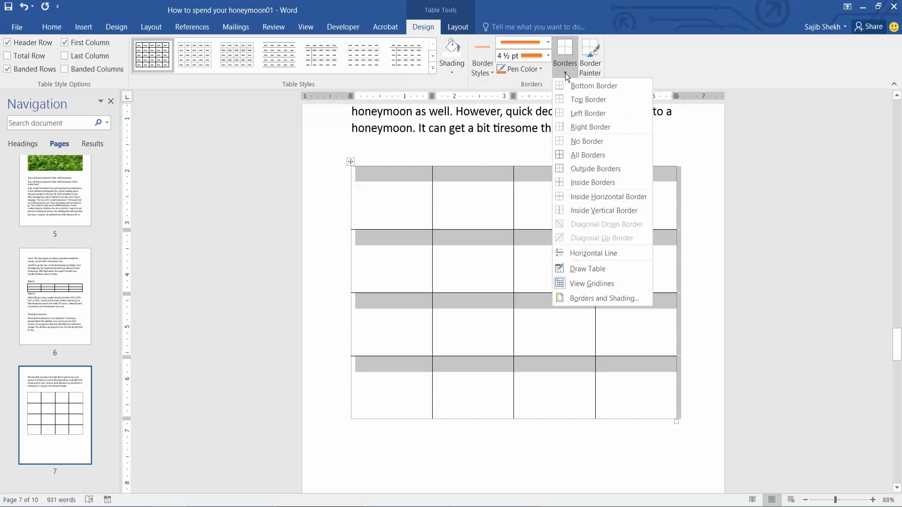
pyautogui.click(591, 182)
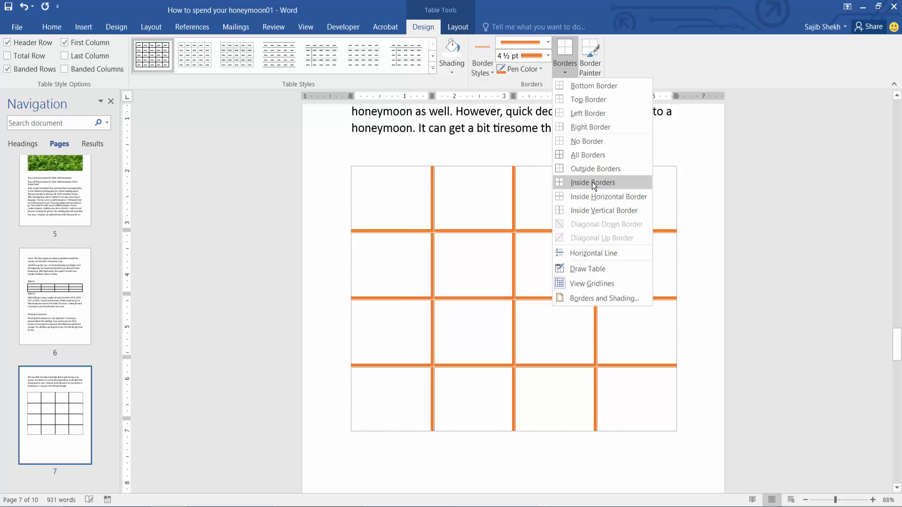
pyautogui.click(592, 183)
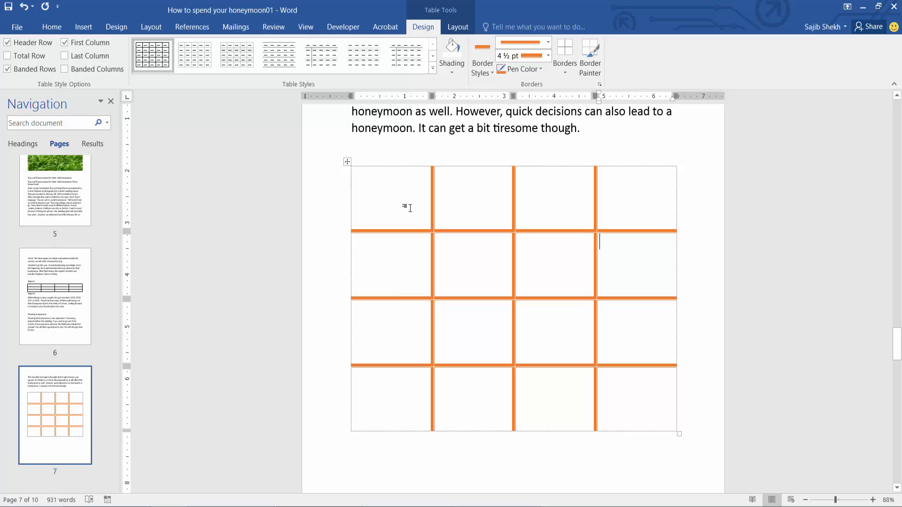
pyautogui.moveTo(663, 208)
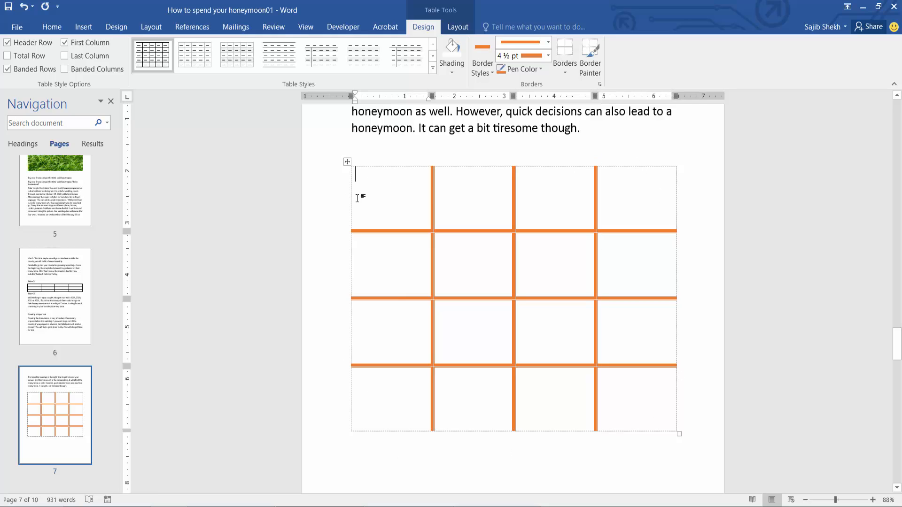
pyautogui.moveTo(370, 182)
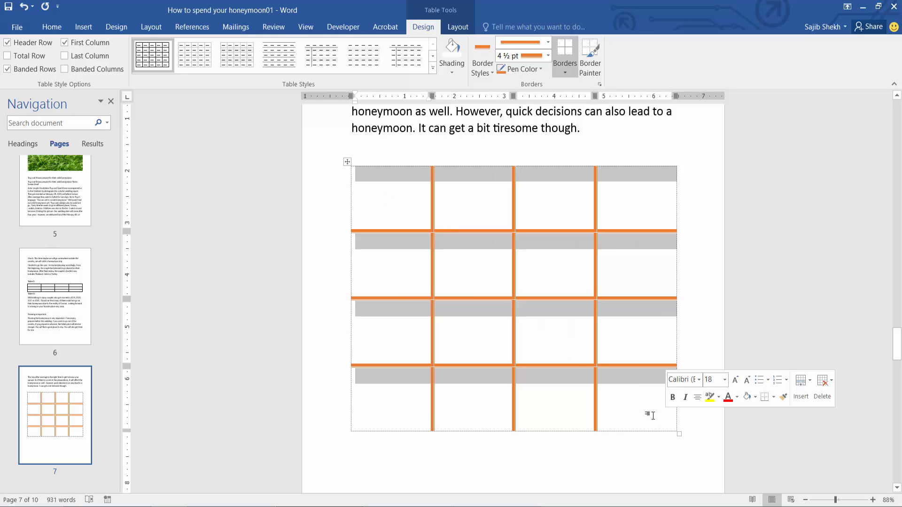
# Switch the pen colour to blue and reapply Inside Borders so the inner lines turn blue
pyautogui.click(519, 69)
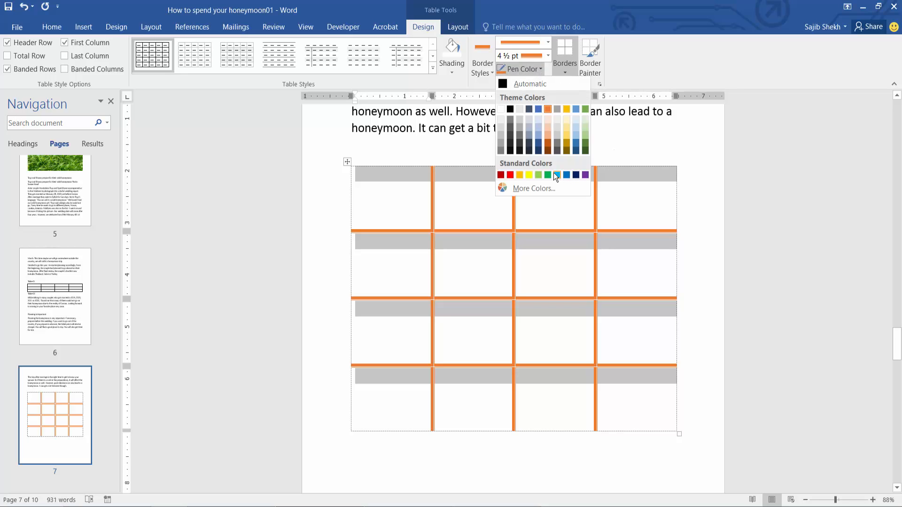
pyautogui.click(566, 175)
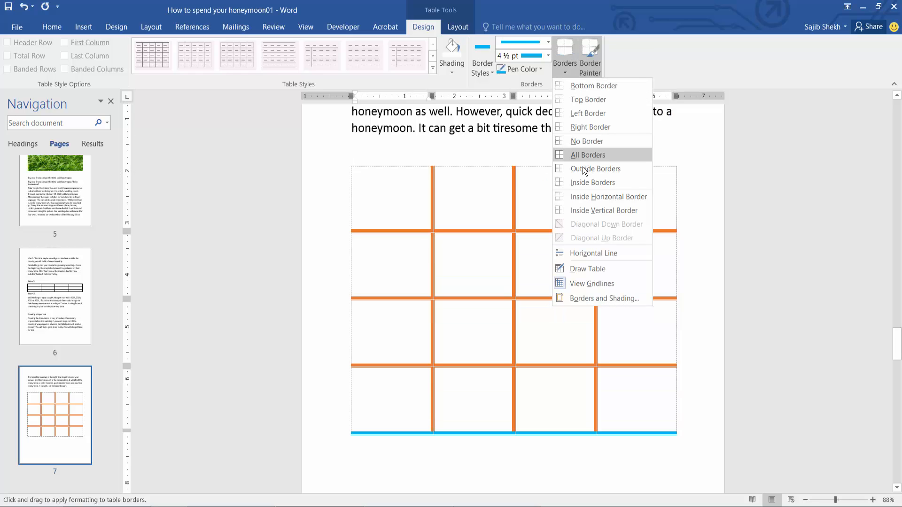
pyautogui.click(586, 155)
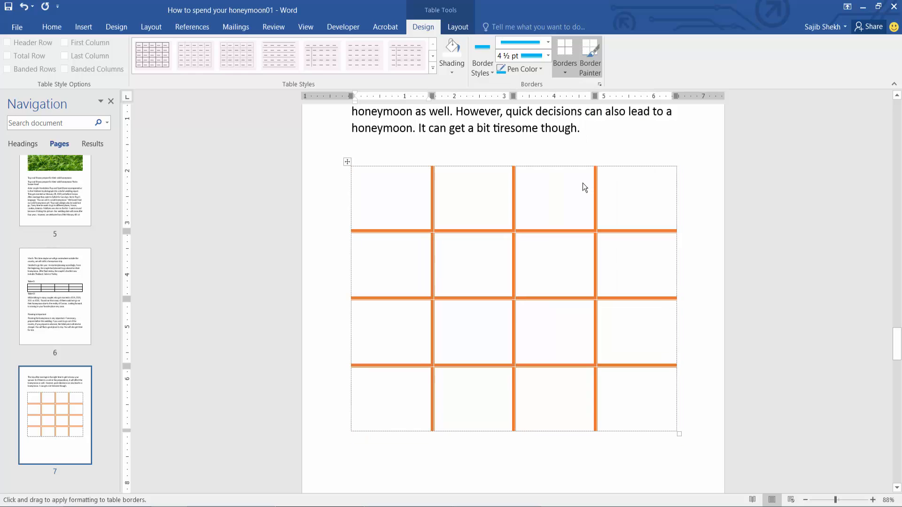
pyautogui.click(152, 56)
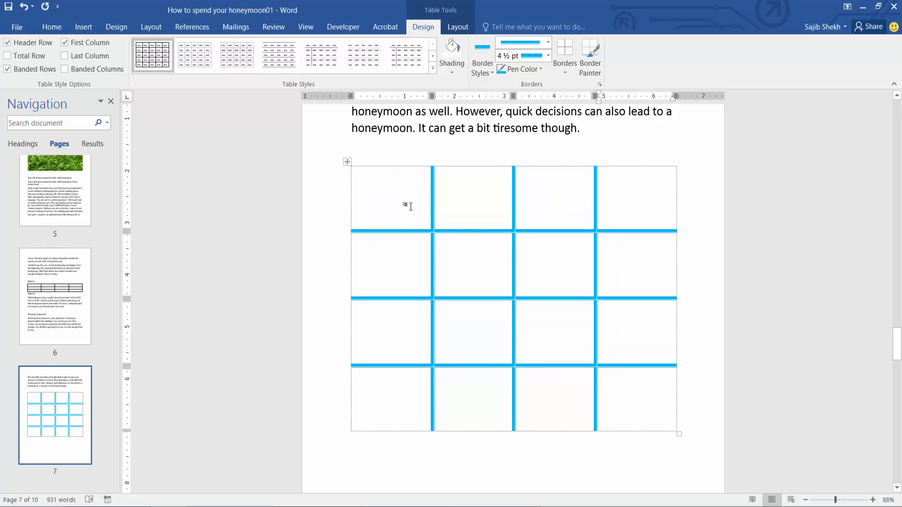